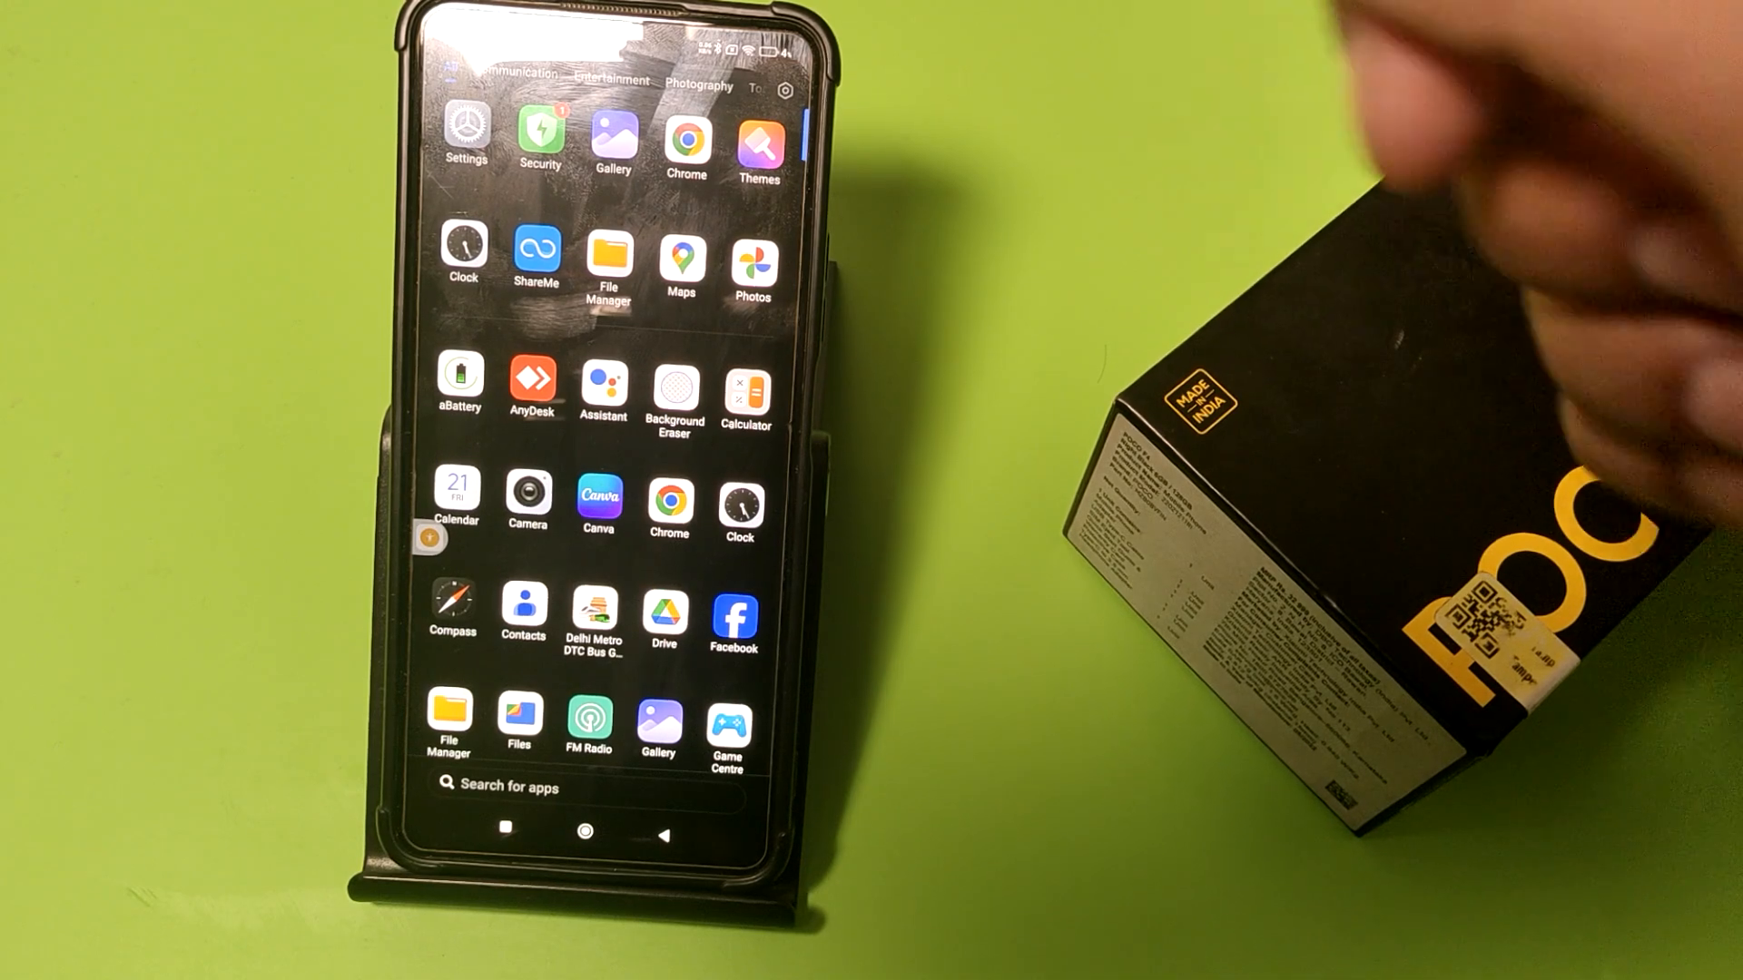
# Launch the Settings app from the app drawer
pyautogui.click(466, 130)
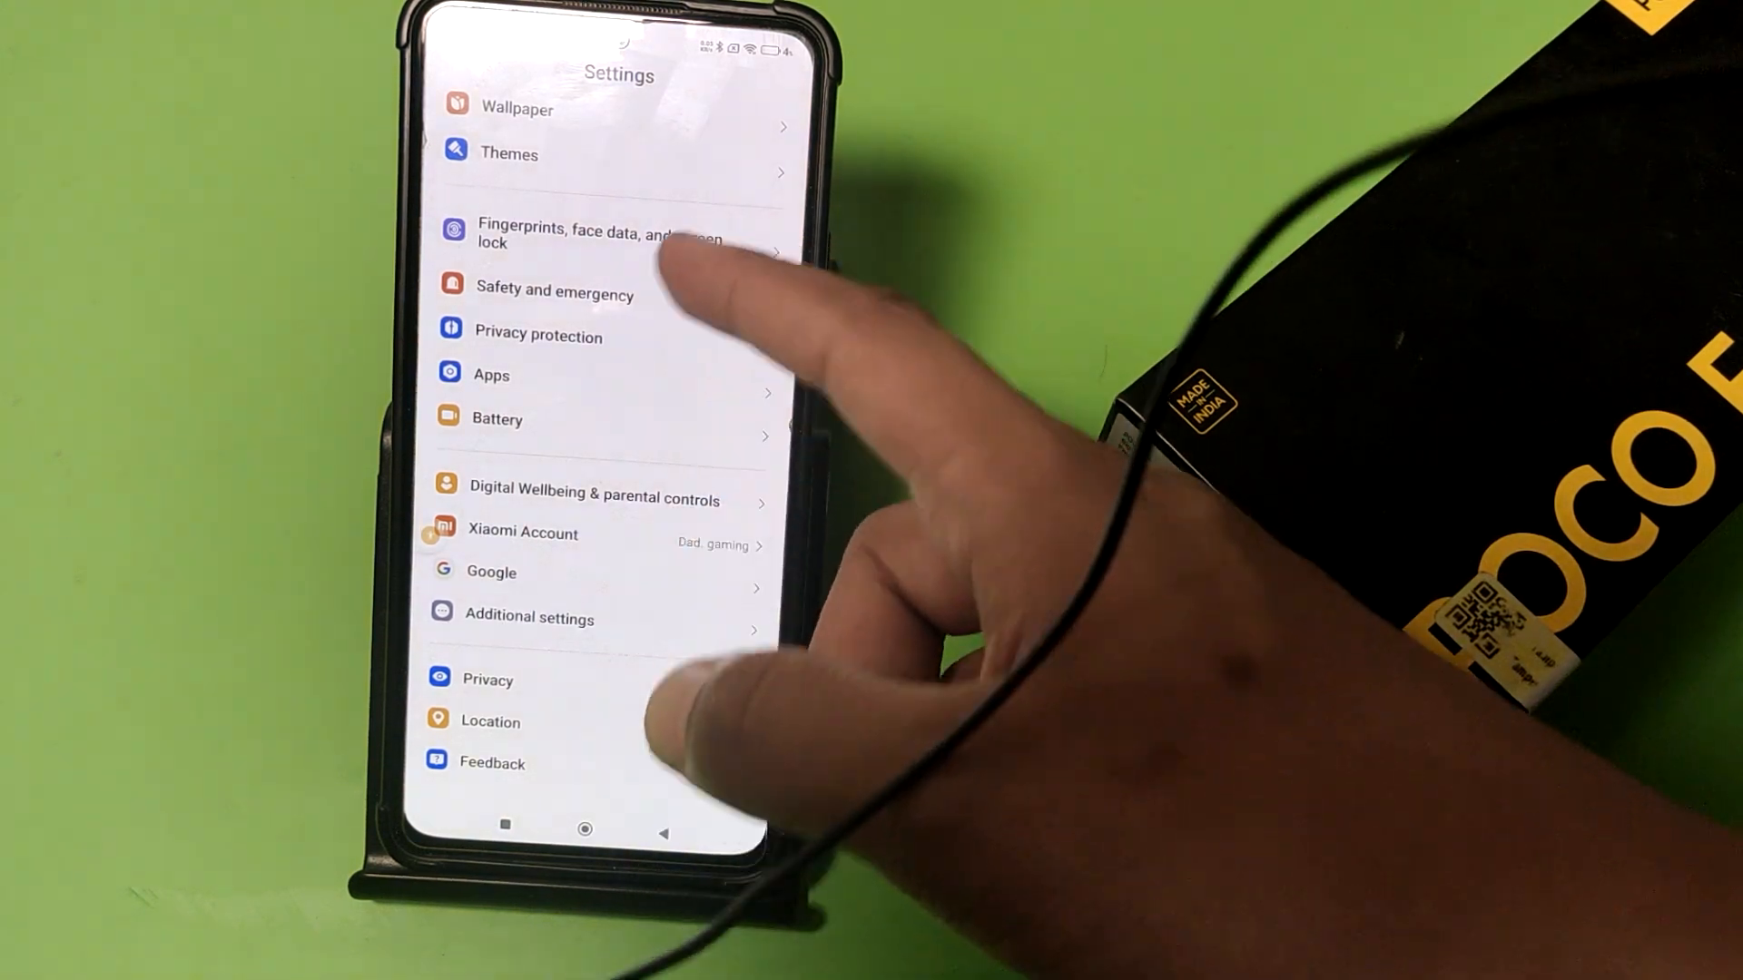
# Go into Additional settings and scroll the Special features with Second space into view
pyautogui.click(528, 617)
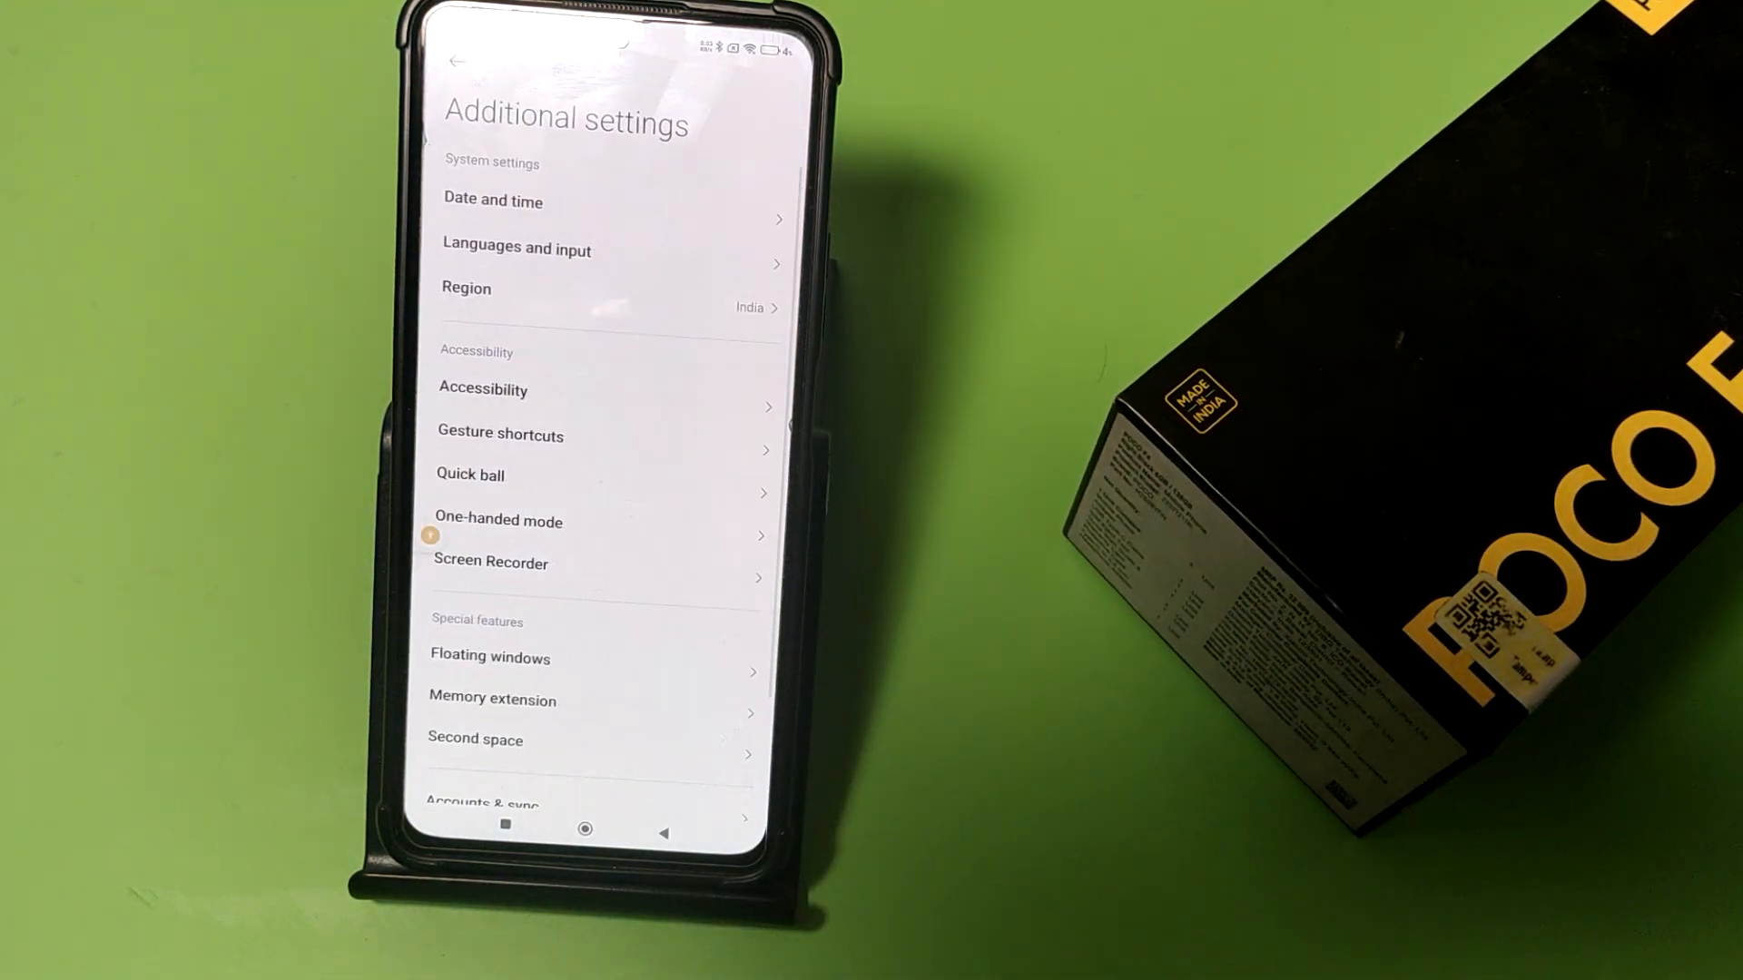
pyautogui.scroll(-3)
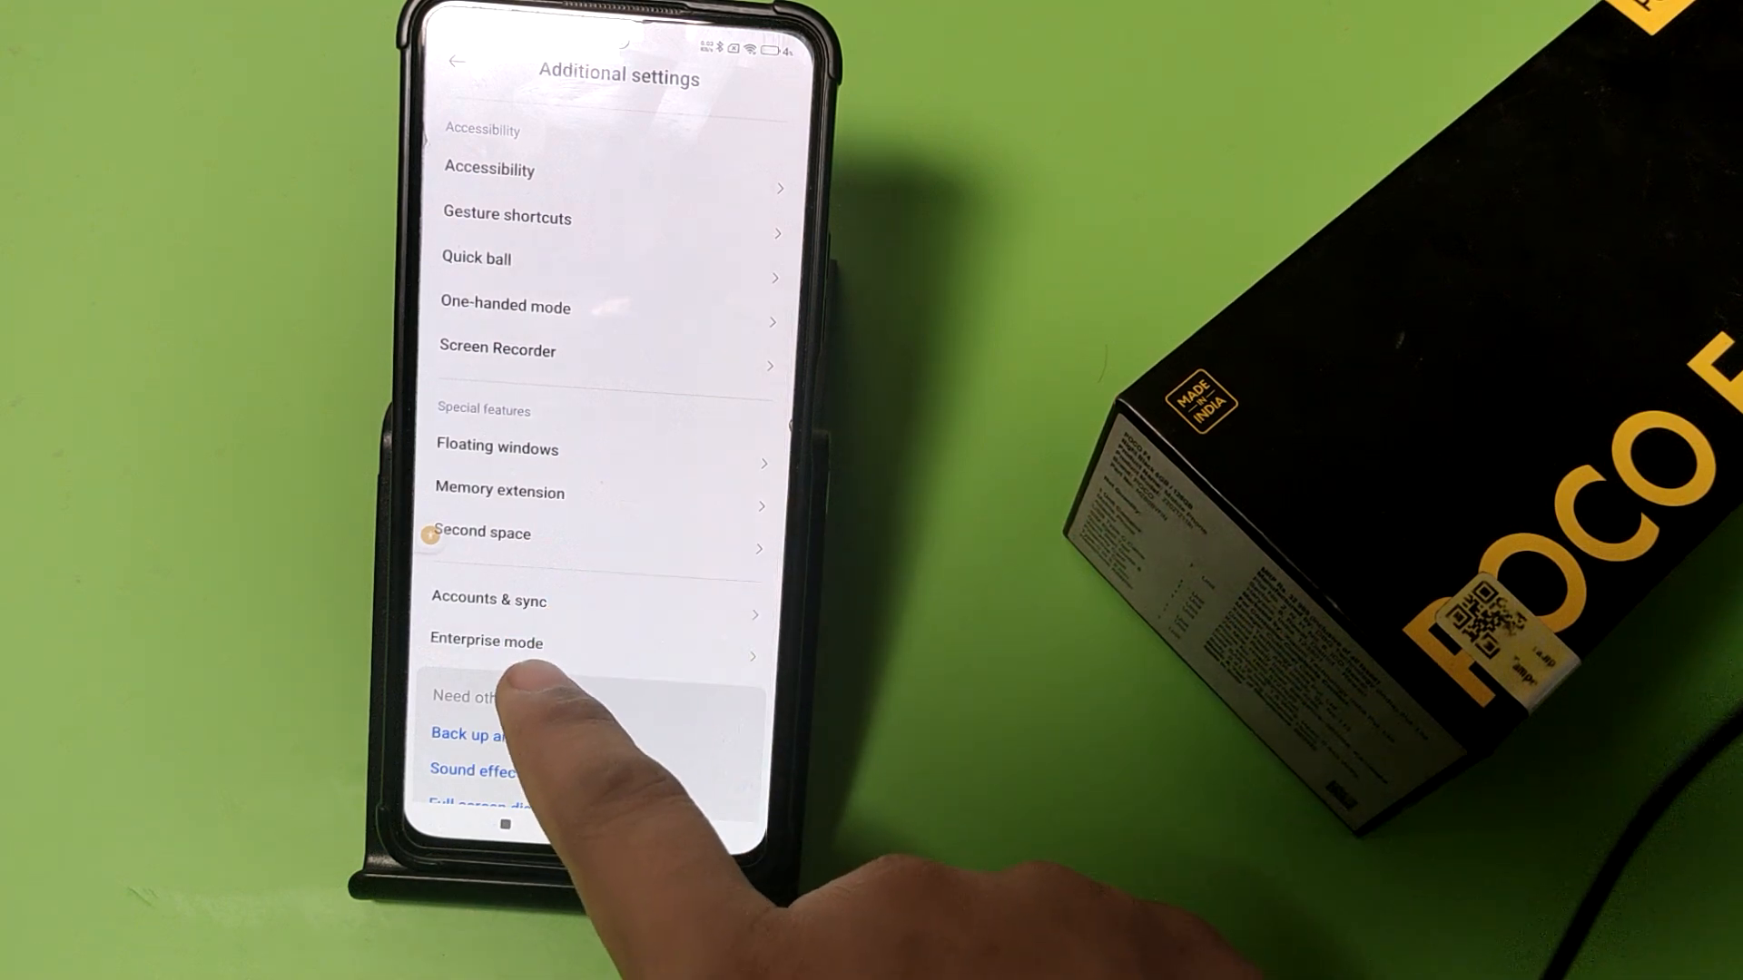
pyautogui.scroll(3)
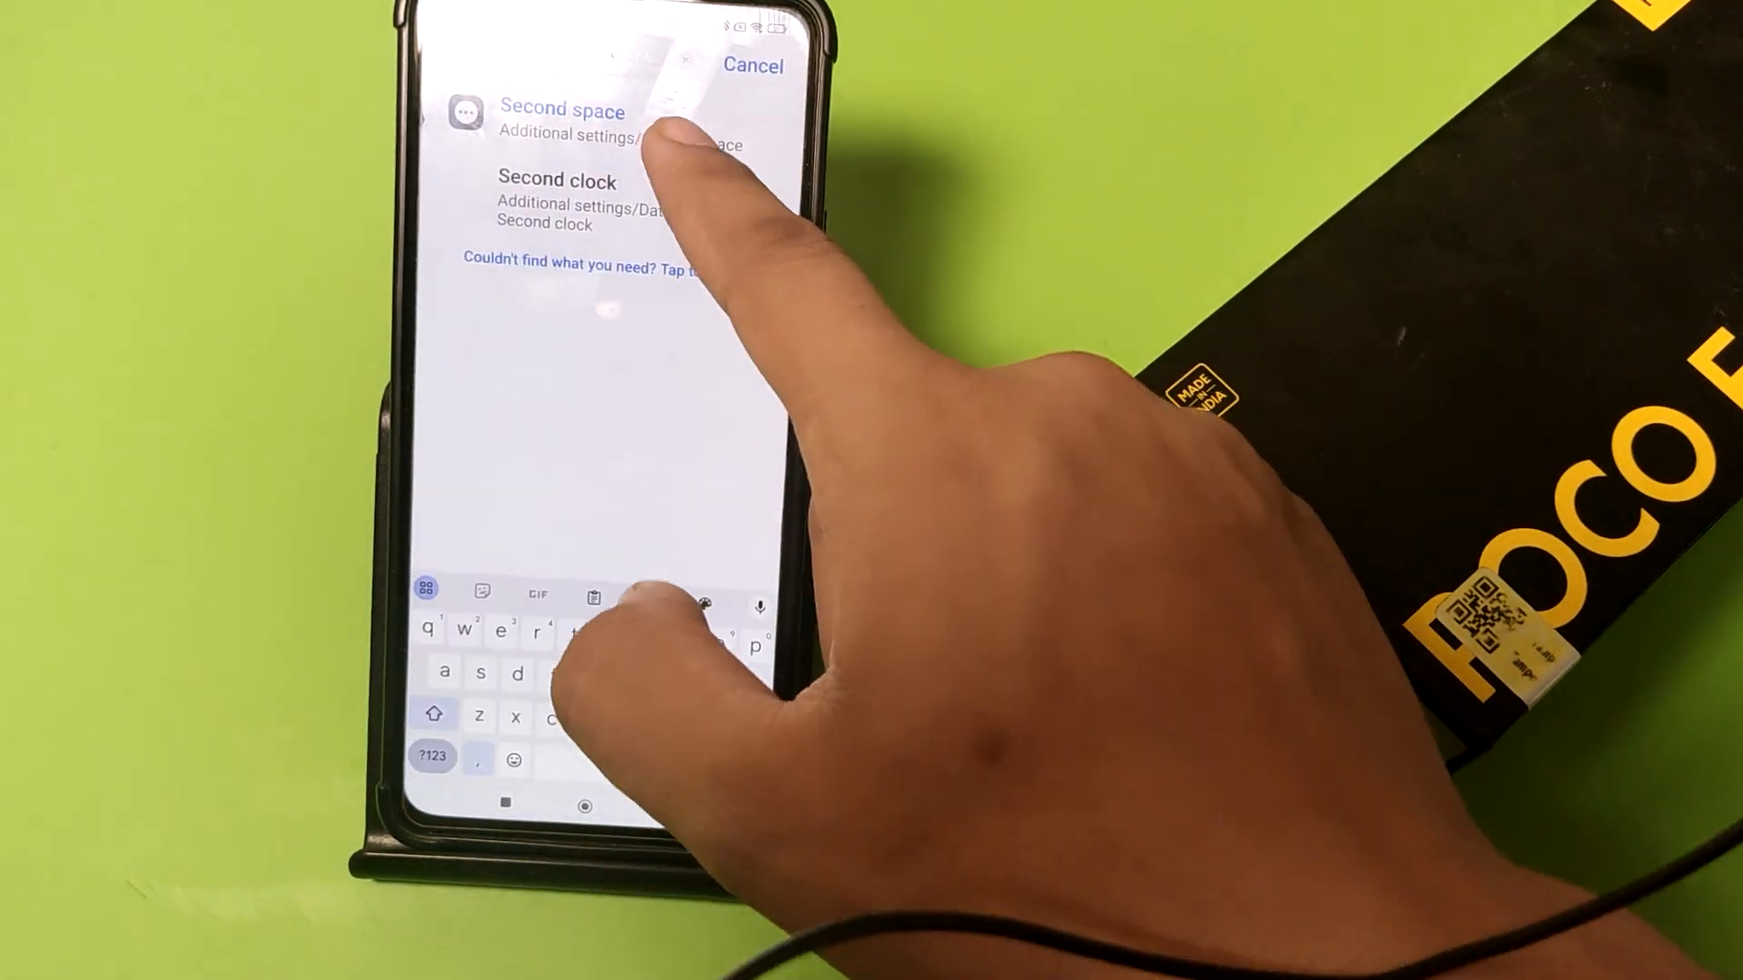
# Enter Second space settings from the search results and scroll to Delete Second space
pyautogui.click(561, 111)
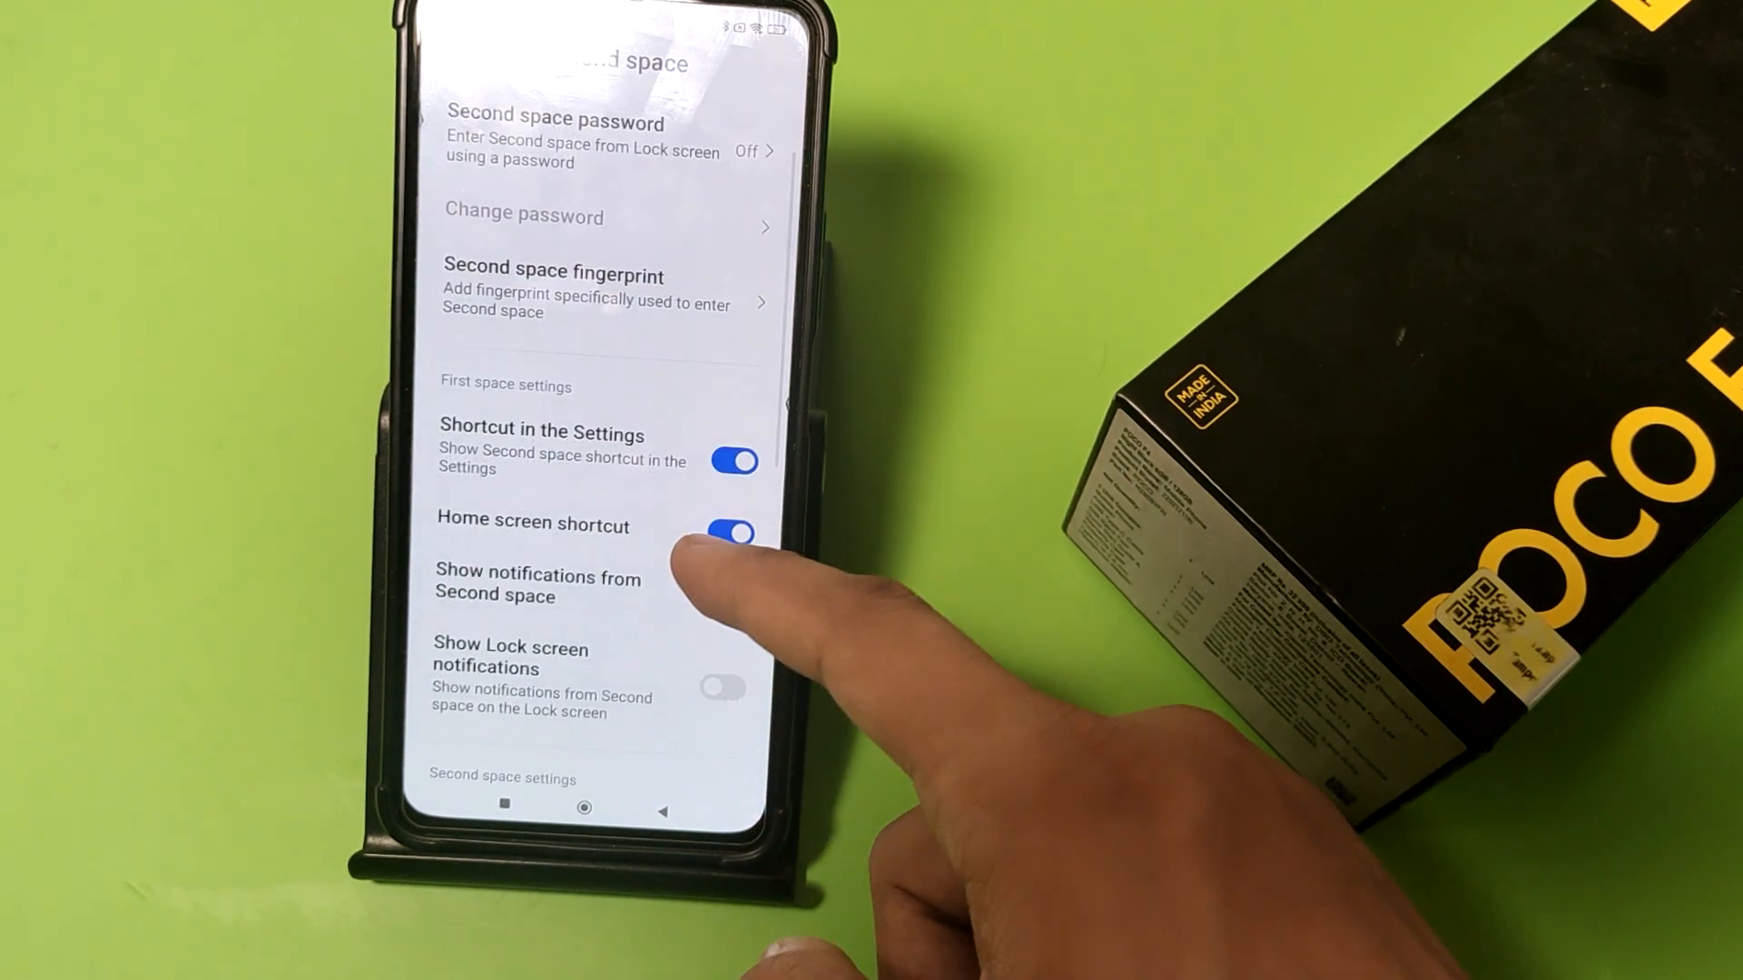
pyautogui.scroll(-3)
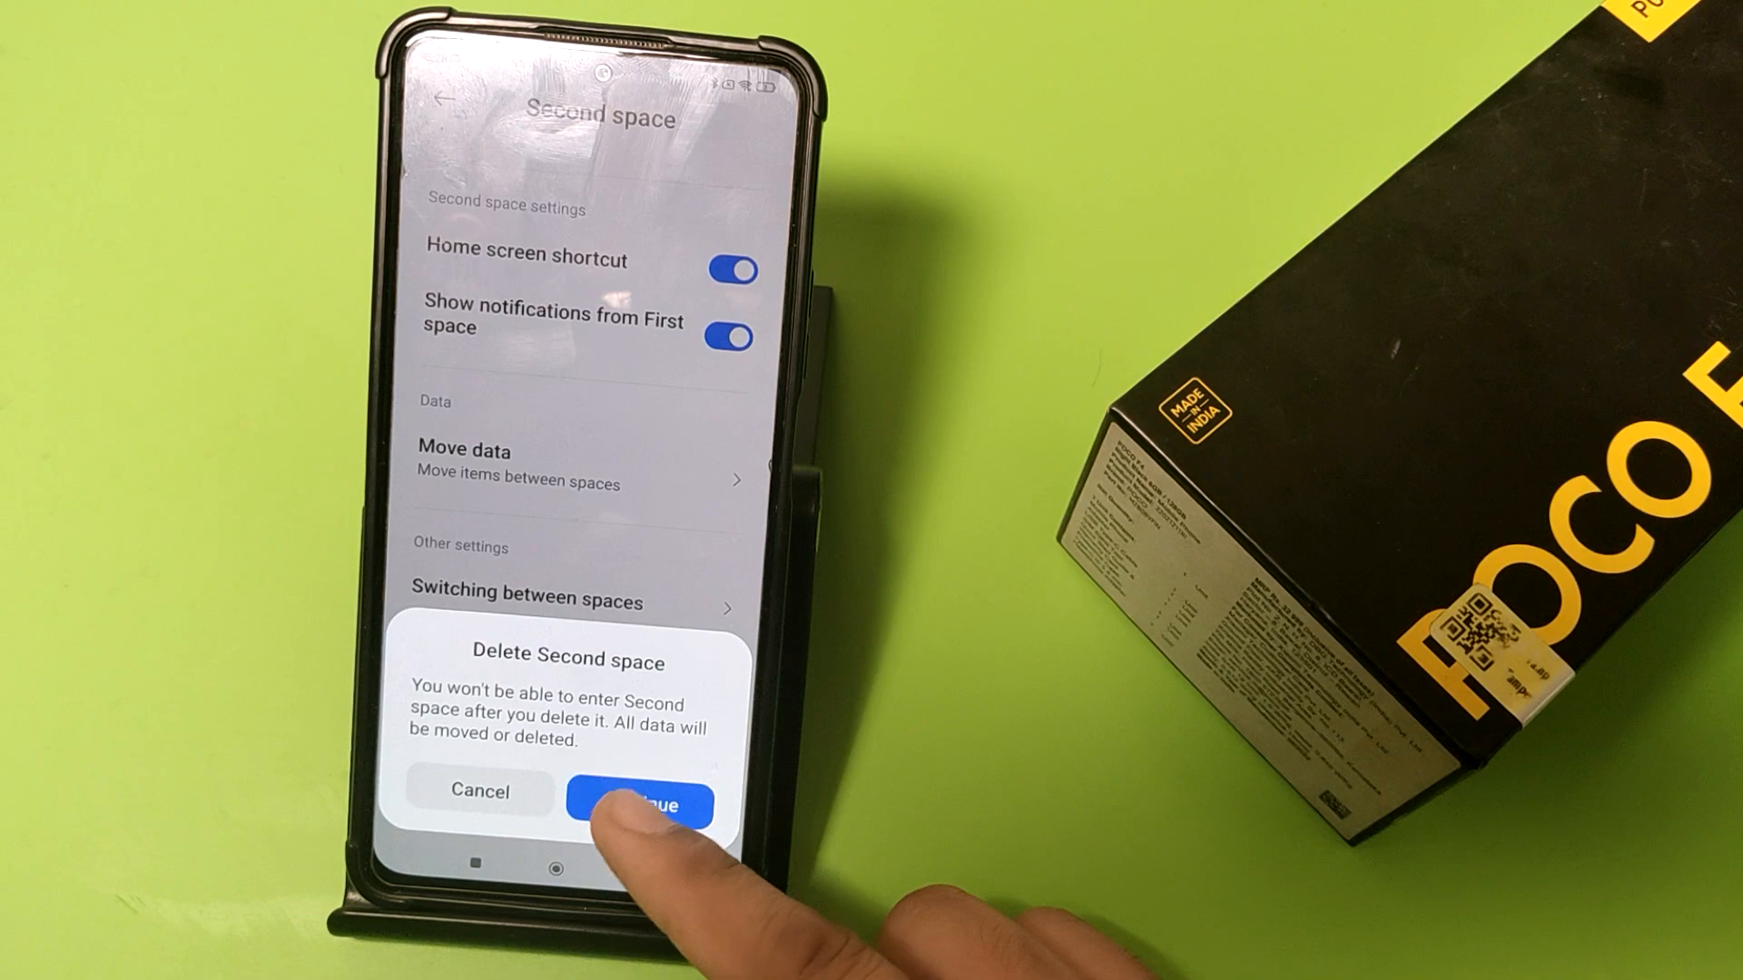
# Confirm deleting the second space, keeping Contacts checked to move back to First space
pyautogui.click(639, 804)
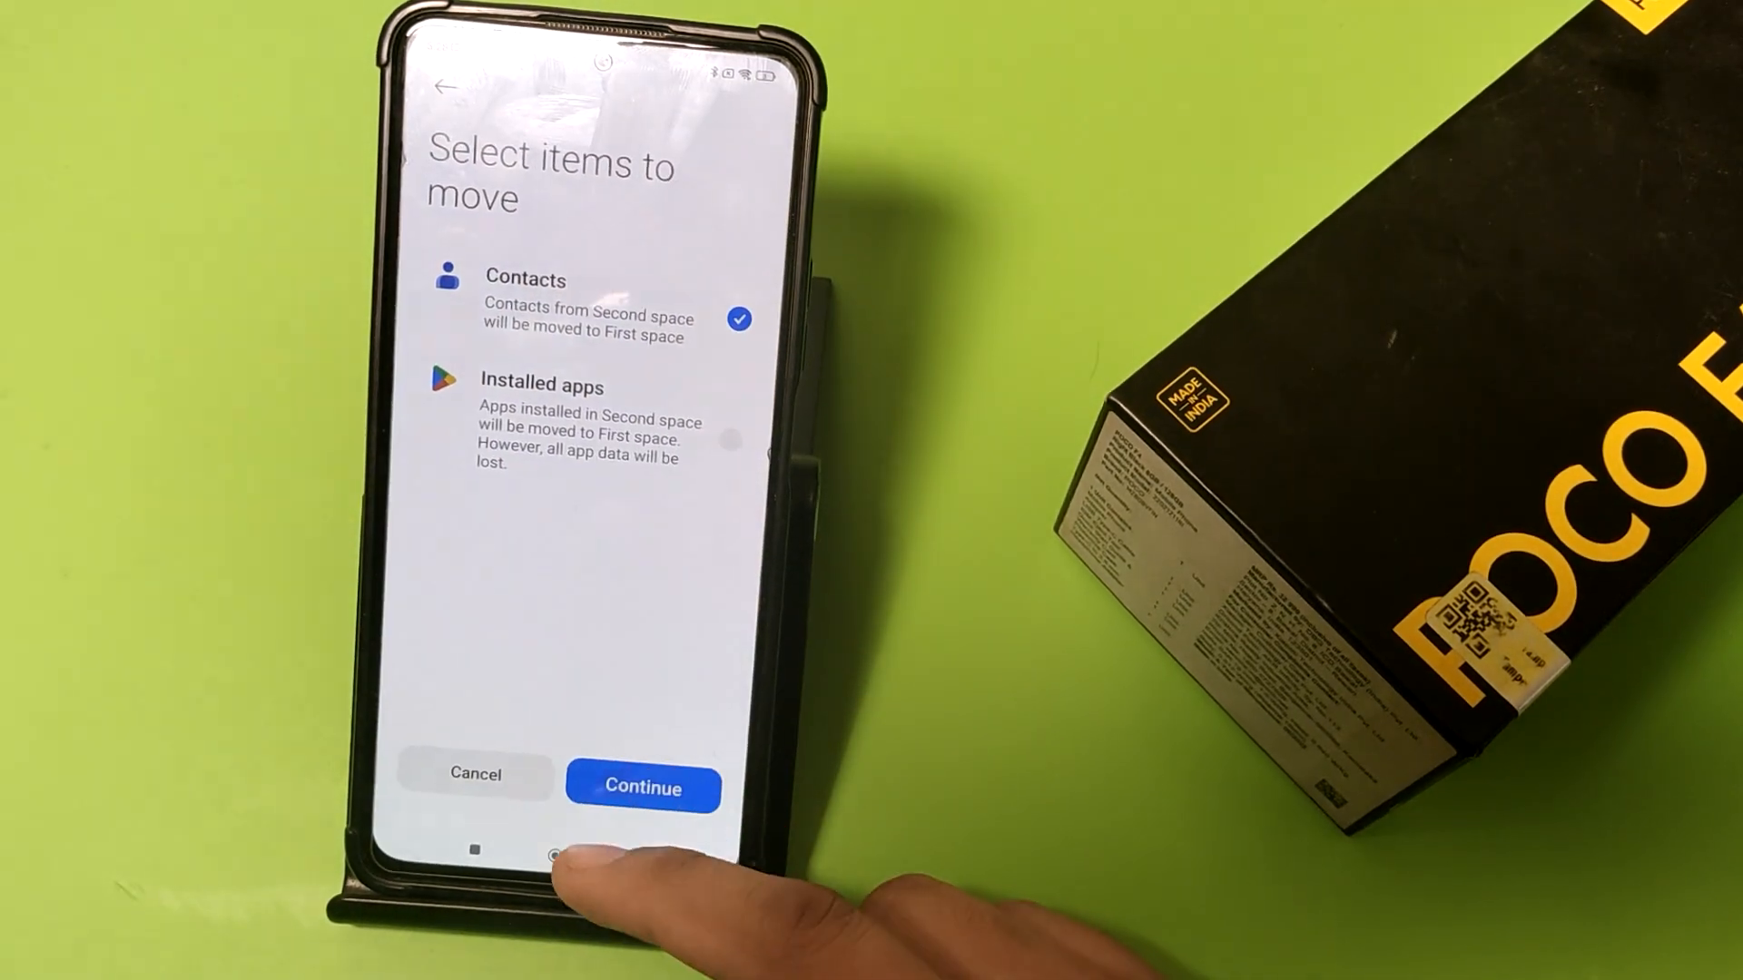
pyautogui.click(640, 788)
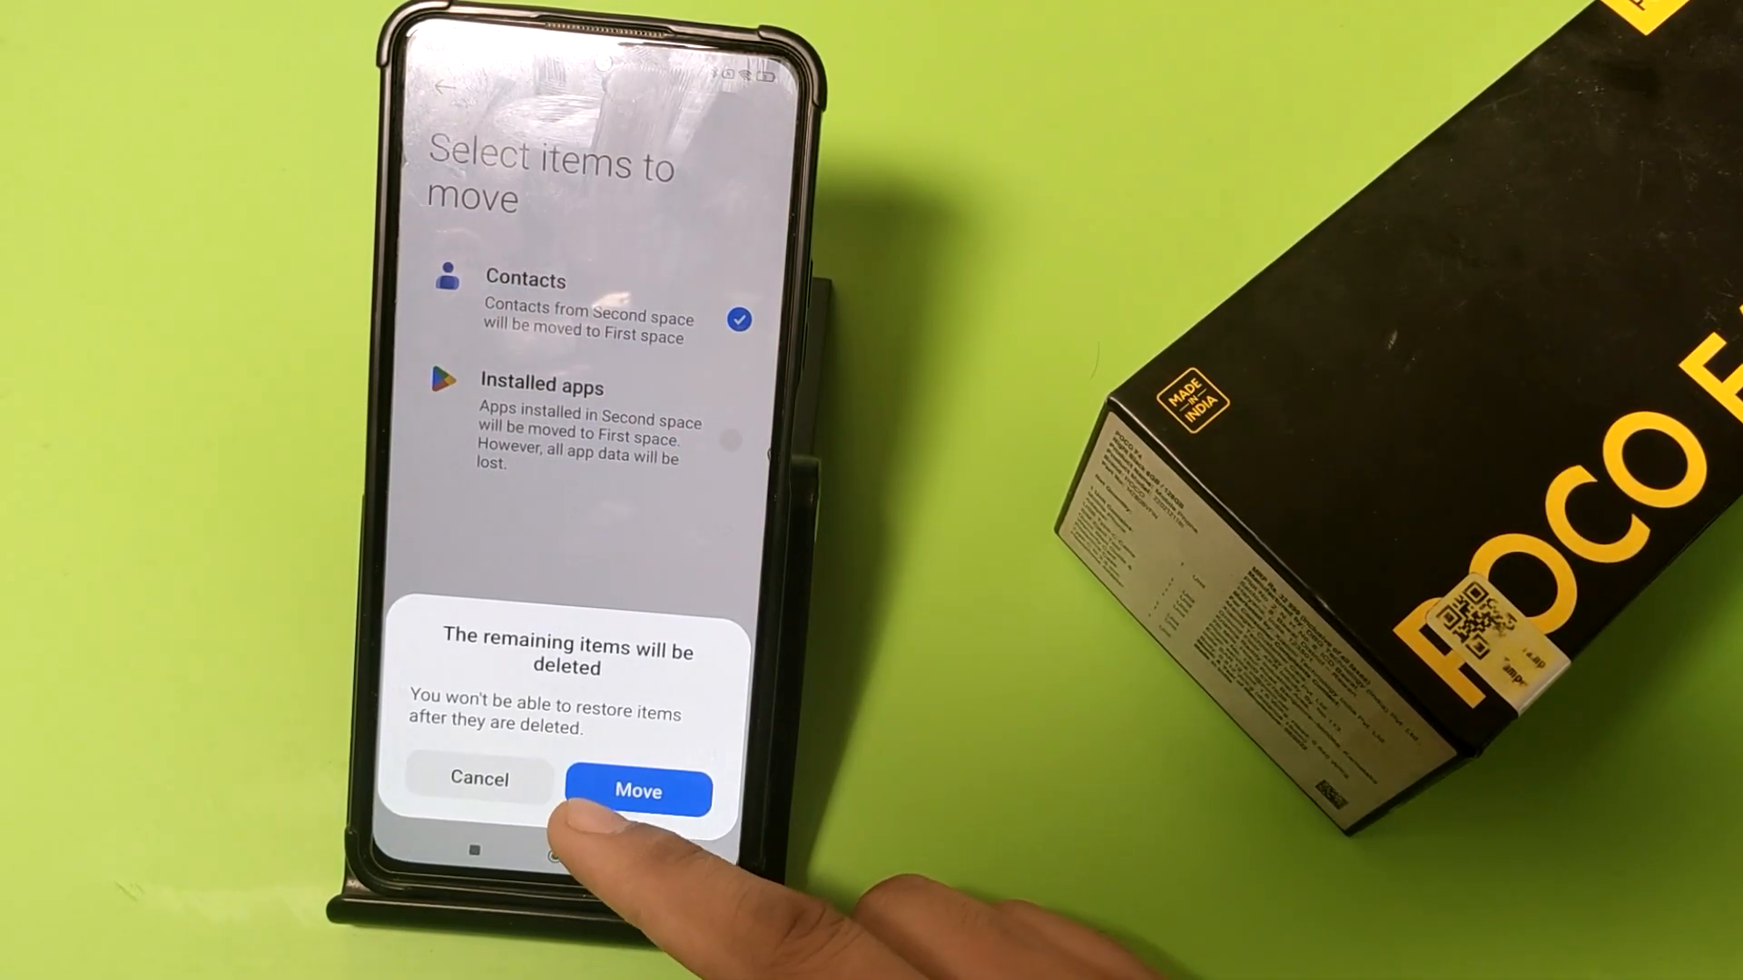